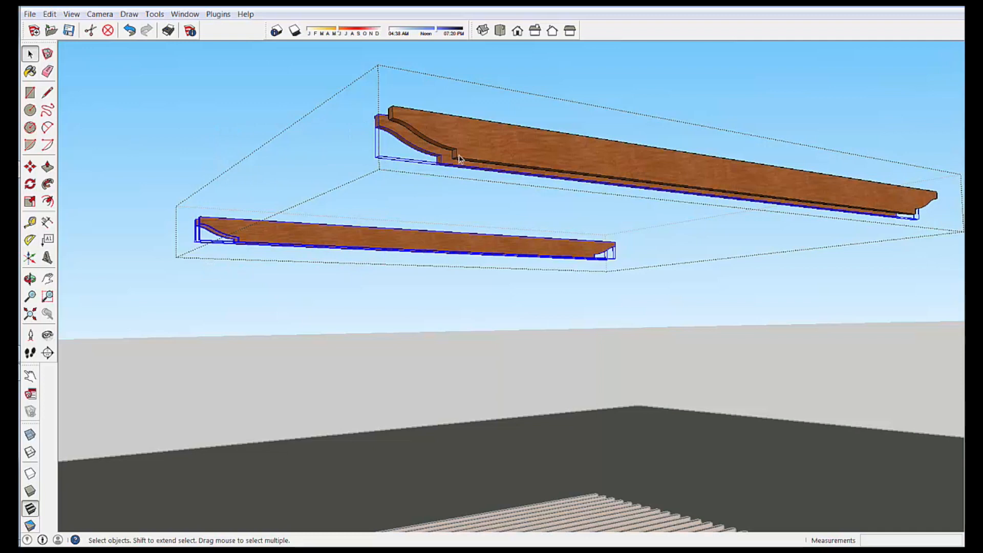
pyautogui.moveTo(442, 226)
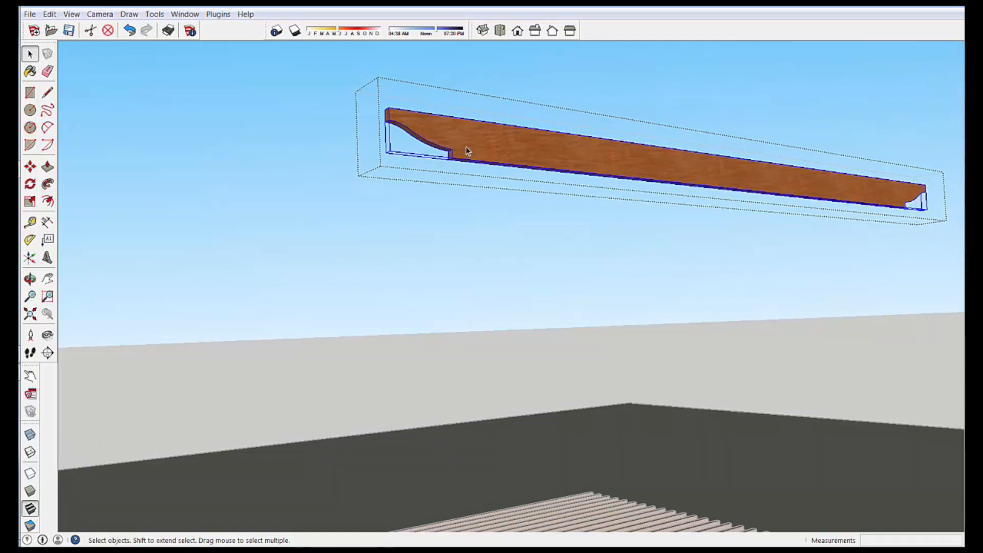
# - Explode the beam and regroup it as a component named 'Angled Support Beam'
pyautogui.rightClick(467, 150)
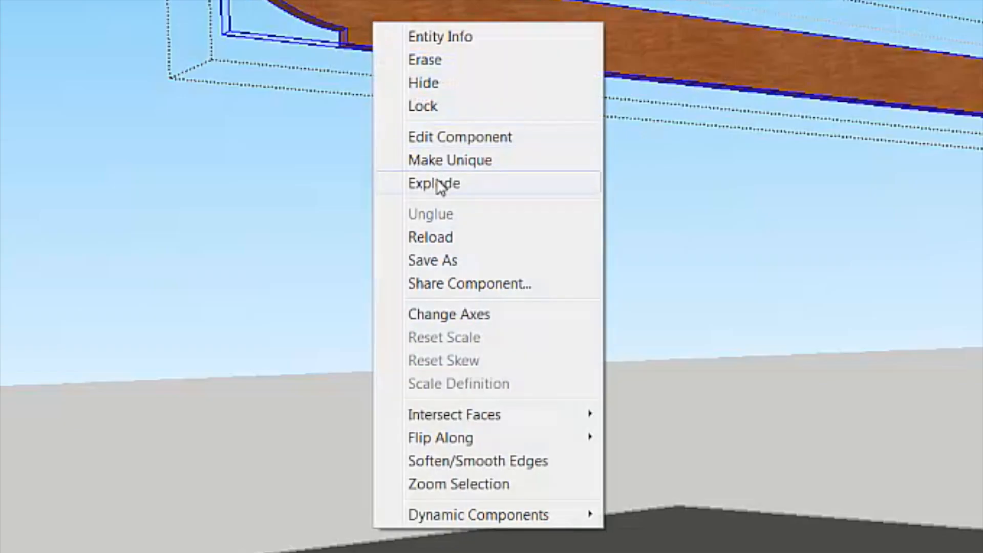
pyautogui.click(433, 183)
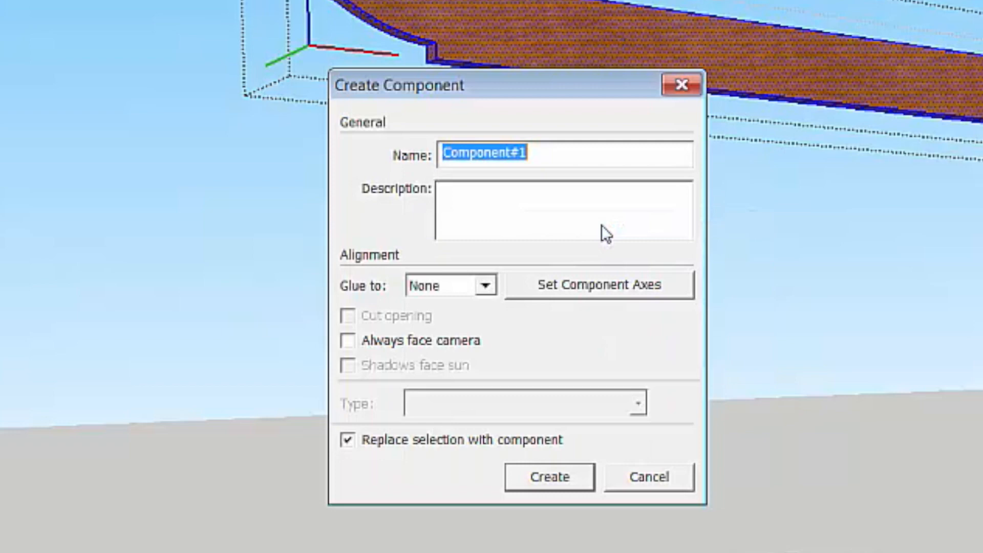
pyautogui.write('Angled S')
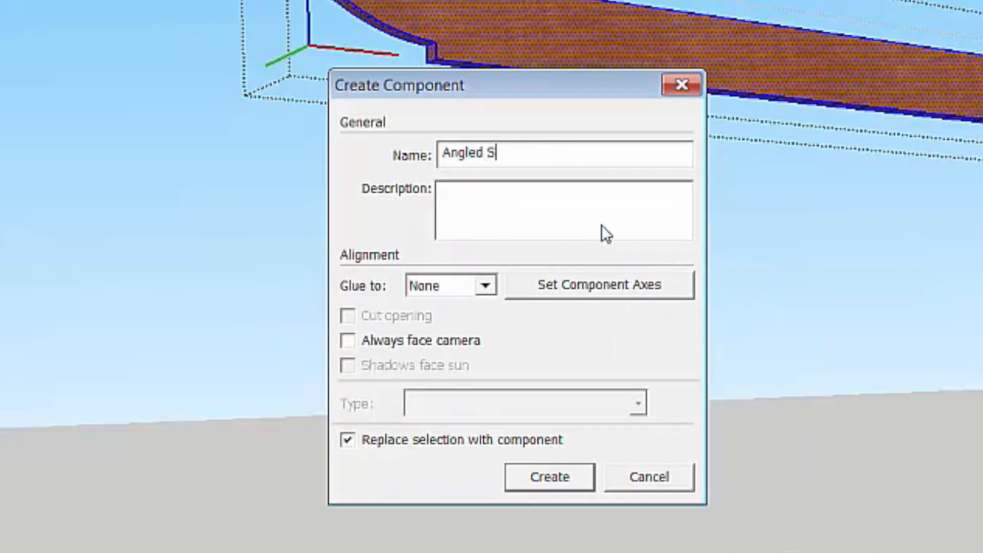
pyautogui.write('upport Be')
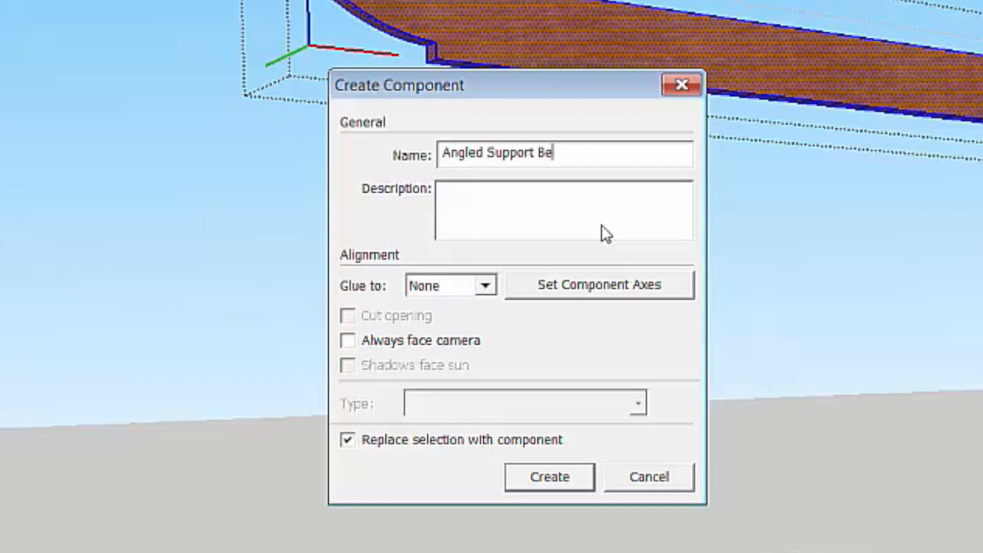
pyautogui.write('am')
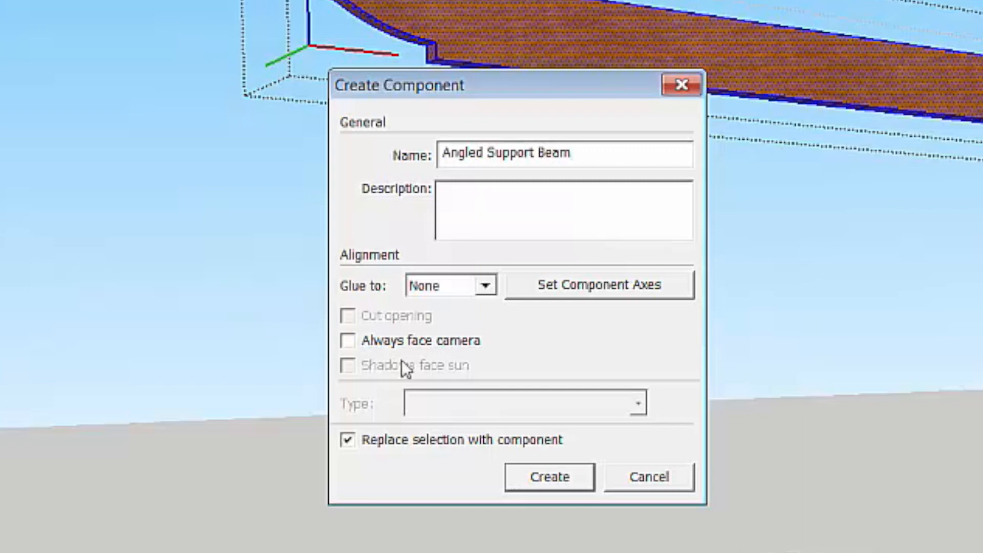
pyautogui.click(548, 477)
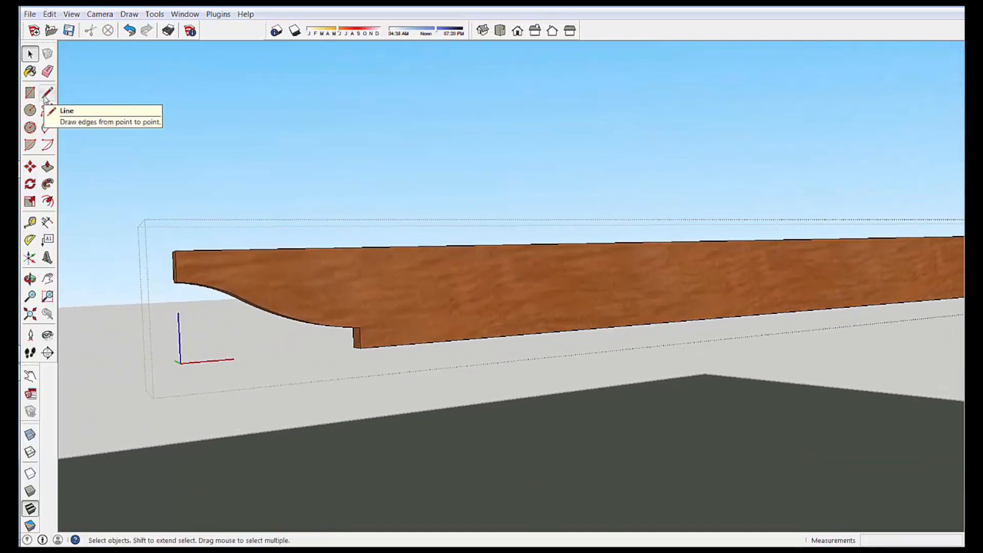
# - Draw a short edge at the beam's notch and select it
pyautogui.click(47, 92)
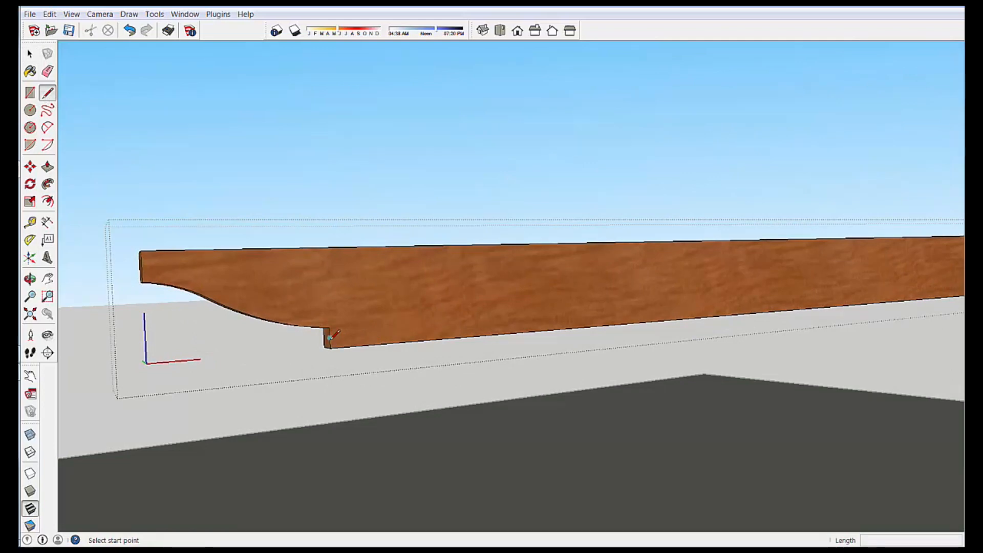
pyautogui.click(30, 53)
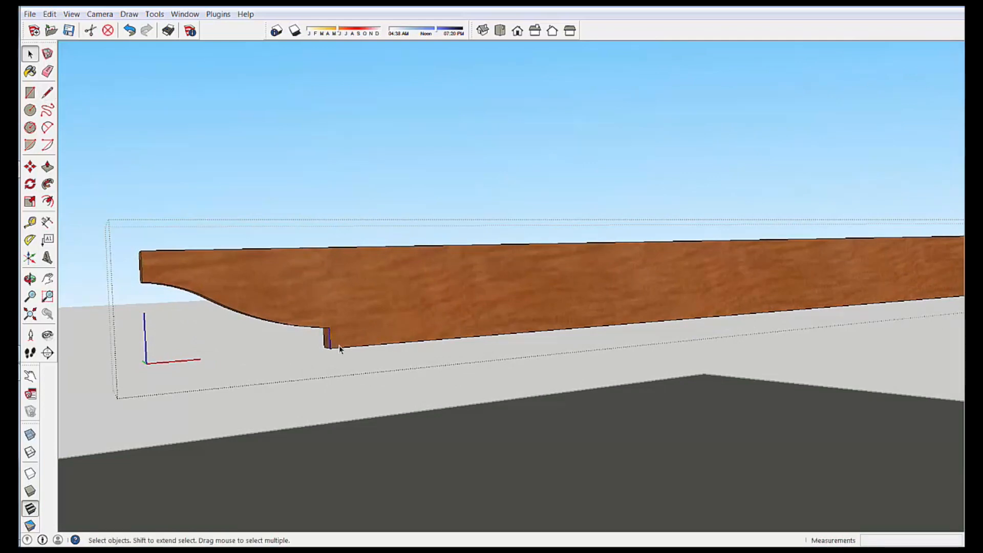
pyautogui.click(31, 166)
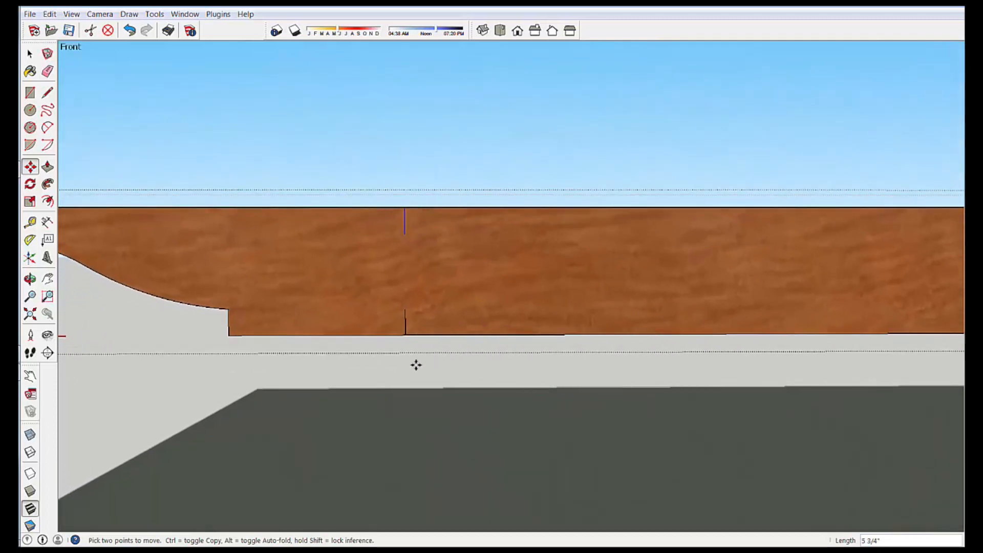
# - Place the dividing edge, then add an angled guide and a parallel offset guide across the beam
pyautogui.click(31, 240)
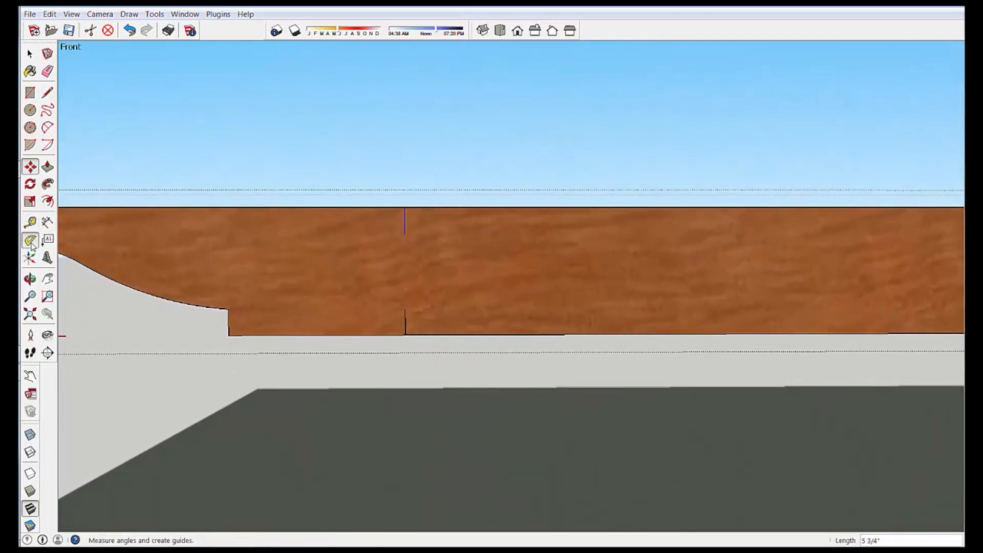
pyautogui.click(404, 234)
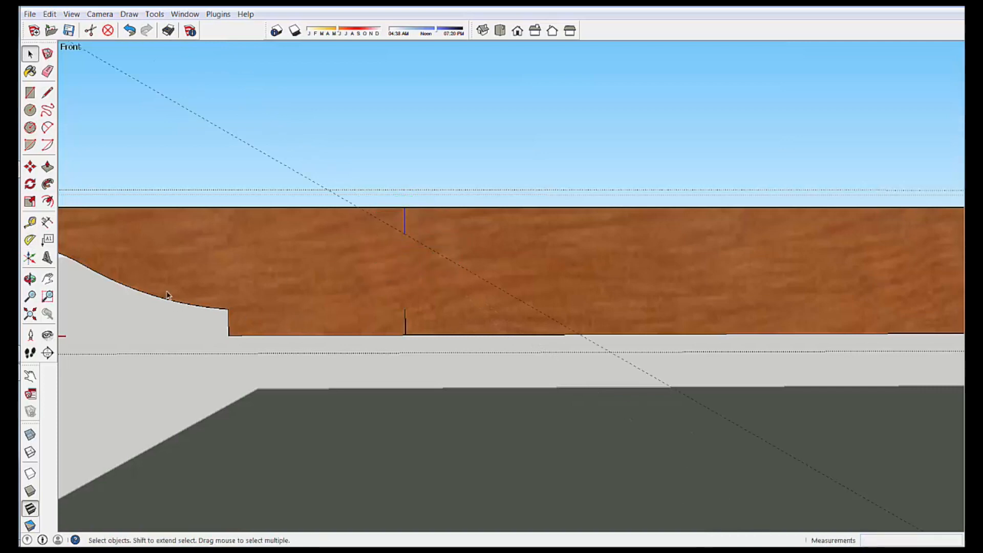
pyautogui.click(48, 92)
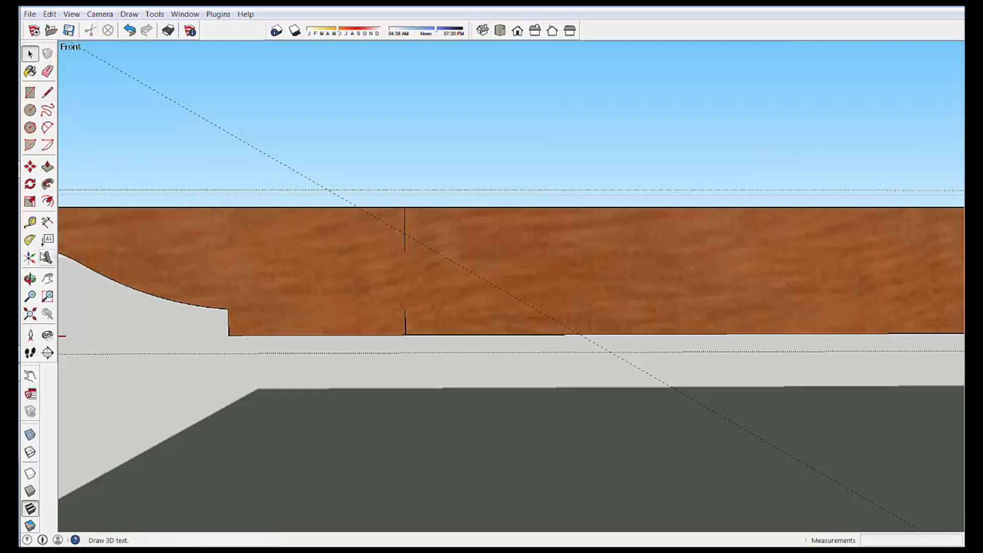
pyautogui.click(29, 222)
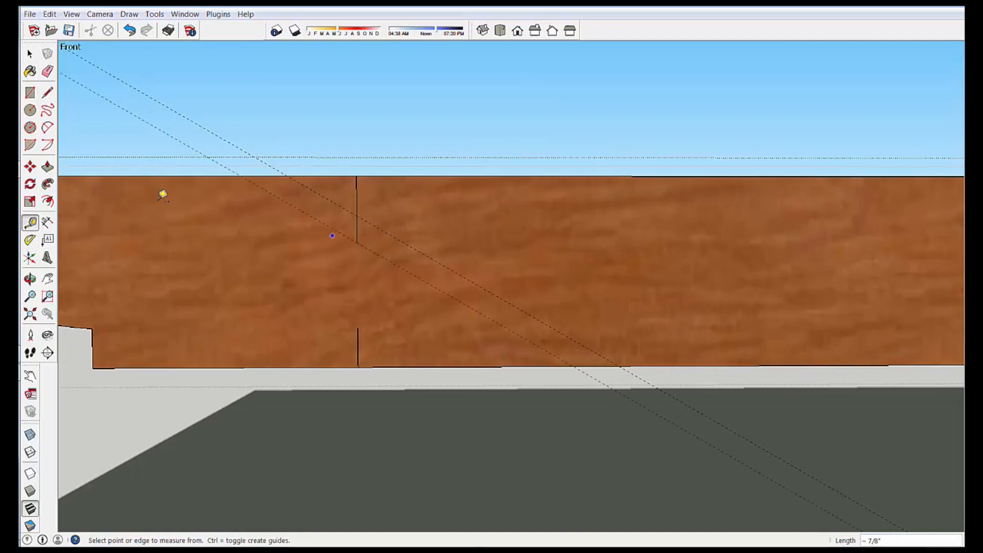
pyautogui.click(47, 92)
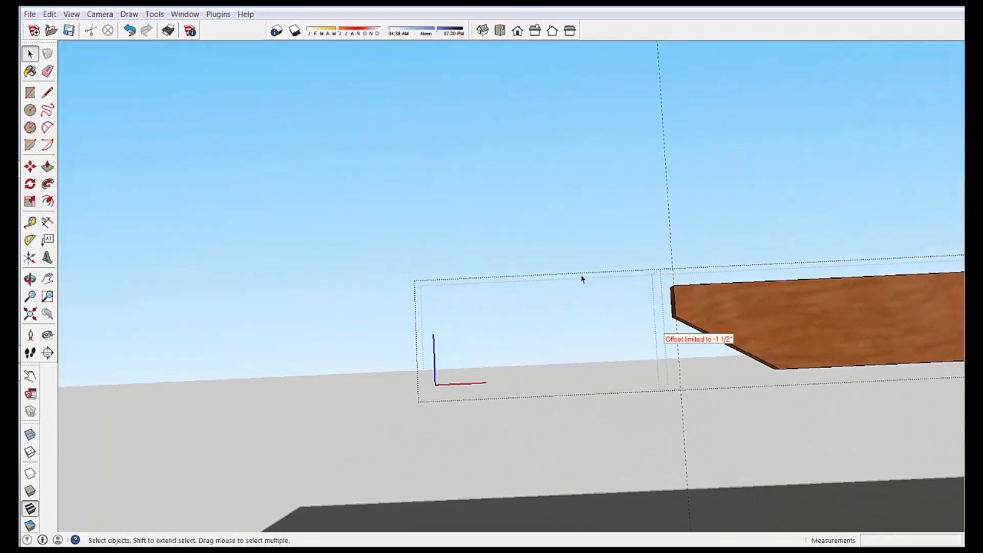
# - Move the angled bottom edge back out to the component's original length
pyautogui.click(30, 166)
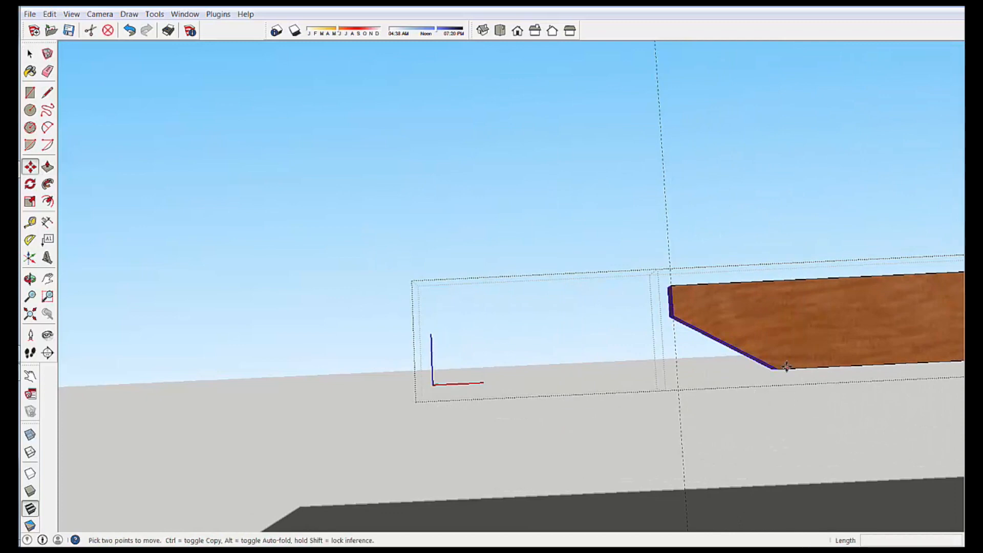
pyautogui.moveTo(787, 366); pyautogui.dragTo(707, 286)
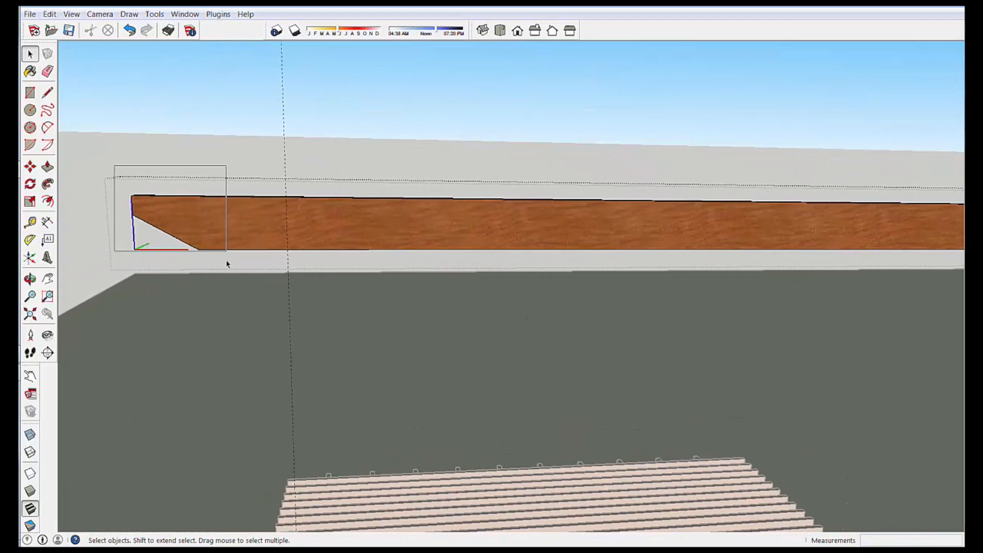
# - Stretch the angled-cut section along the red axis into a long diagonal taper
pyautogui.click(31, 166)
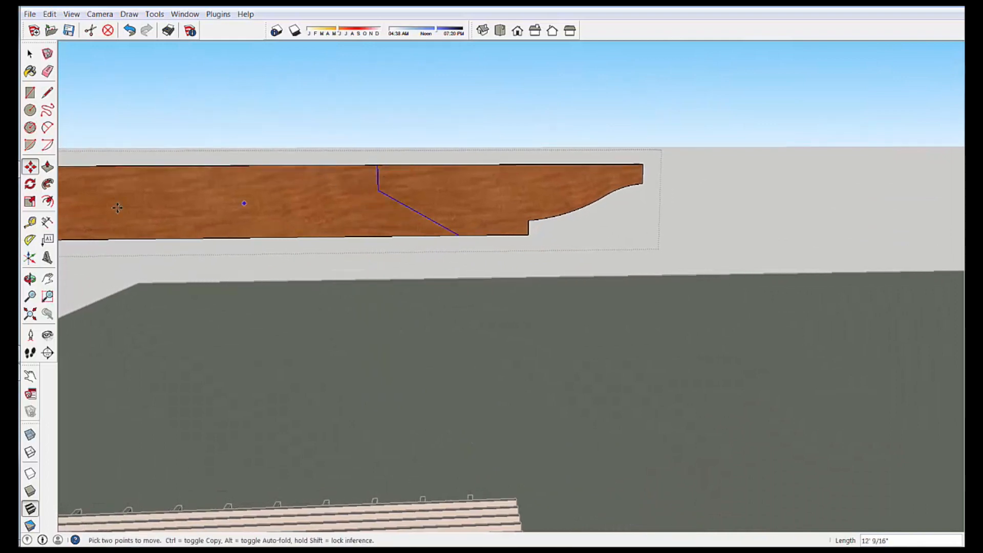
pyautogui.moveTo(30, 201)
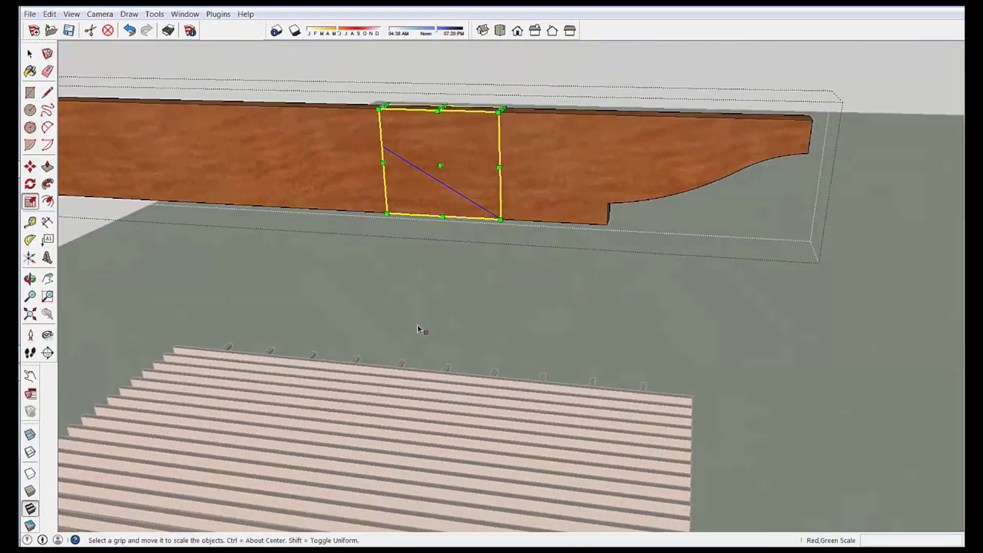
pyautogui.moveTo(419, 329); pyautogui.dragTo(521, 138)
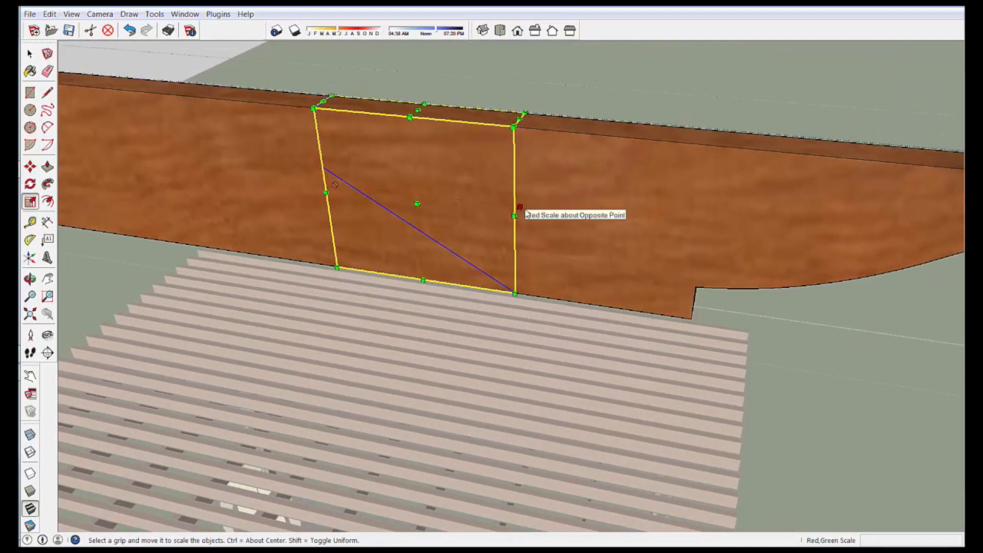
pyautogui.moveTo(515, 213); pyautogui.dragTo(188, 166)
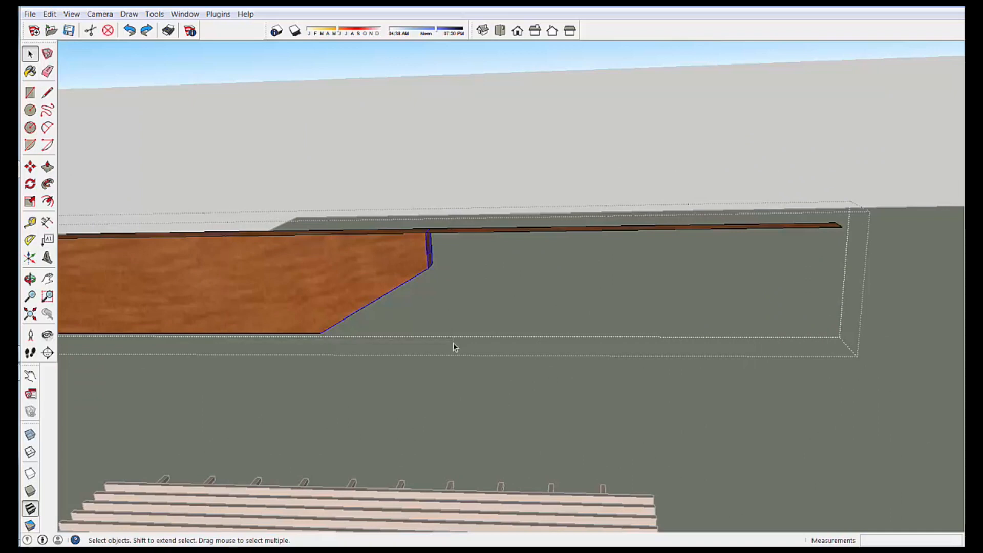
# - Exit the beam group and view it floating above the pergola
pyautogui.click(30, 166)
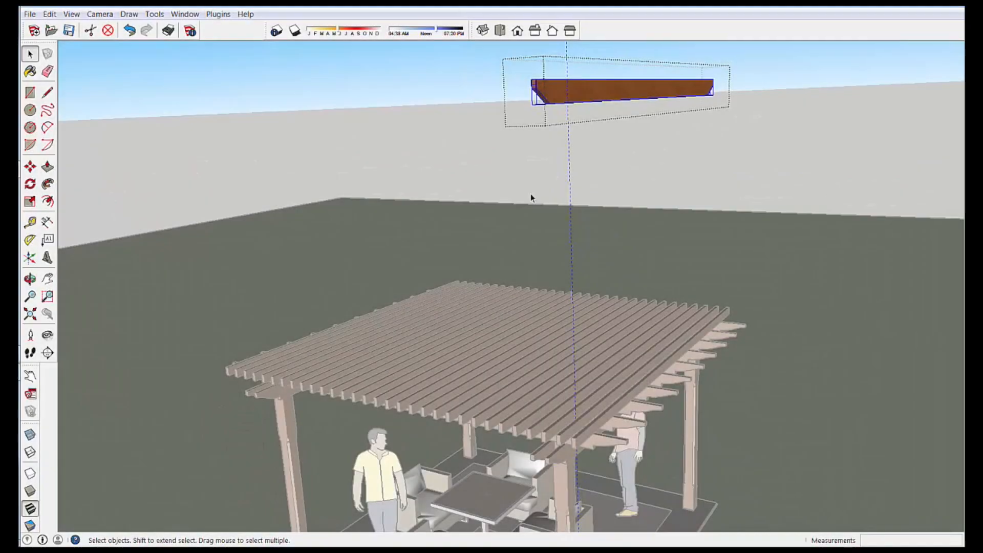
# - Move the tapered beam under the pergola's side beam, snapped against a post
pyautogui.click(30, 167)
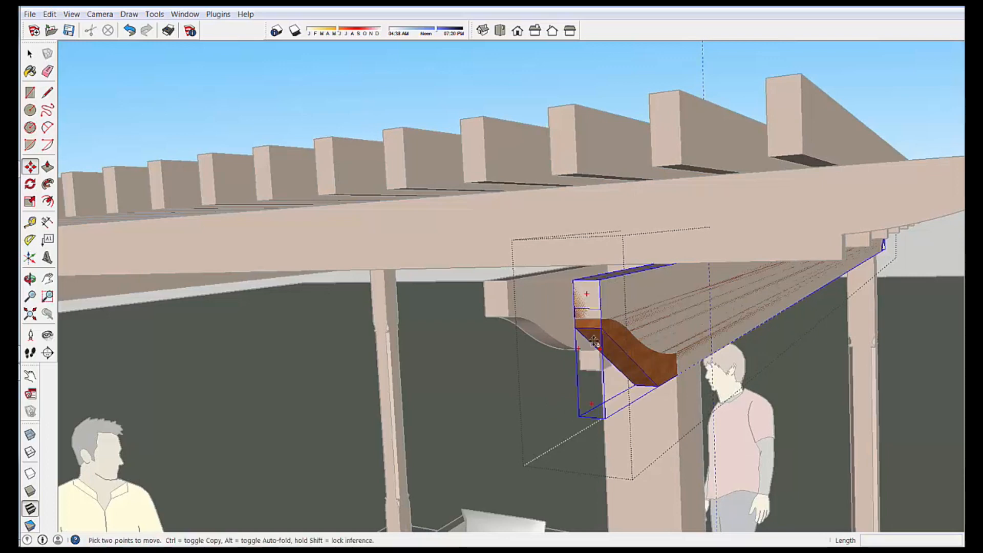
pyautogui.moveTo(593, 341); pyautogui.dragTo(502, 282)
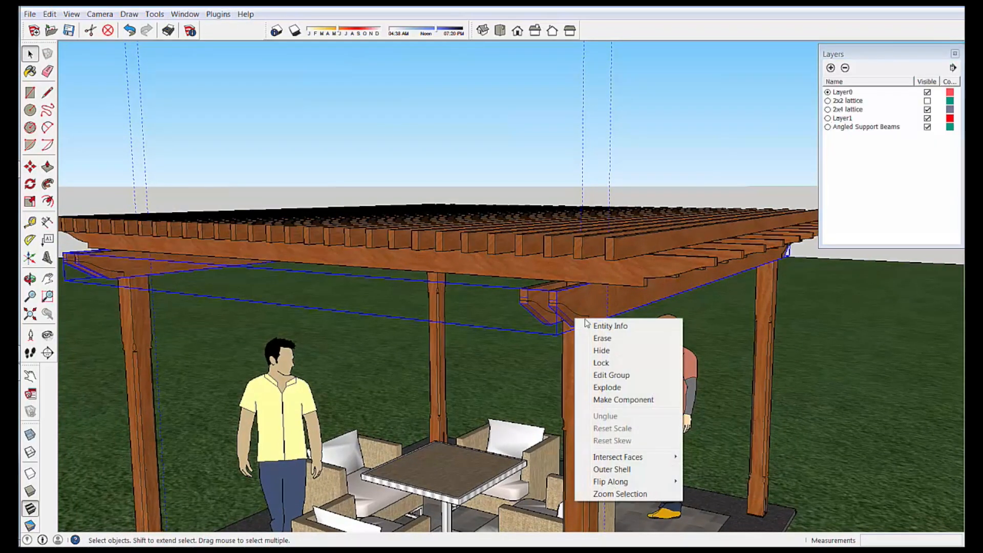
# - Open Entity Info for the beam group and select the Angled Support Beams layer
pyautogui.click(610, 326)
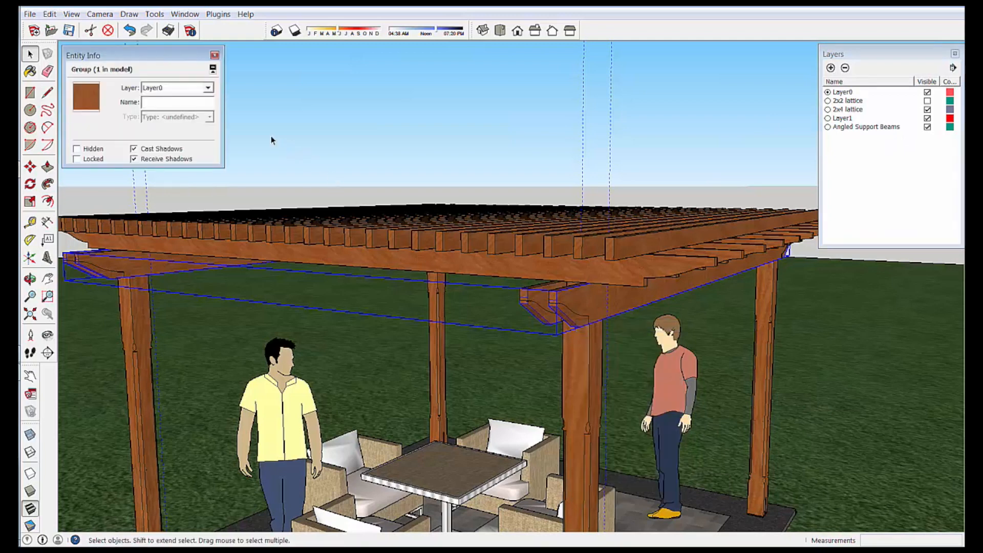
pyautogui.click(207, 88)
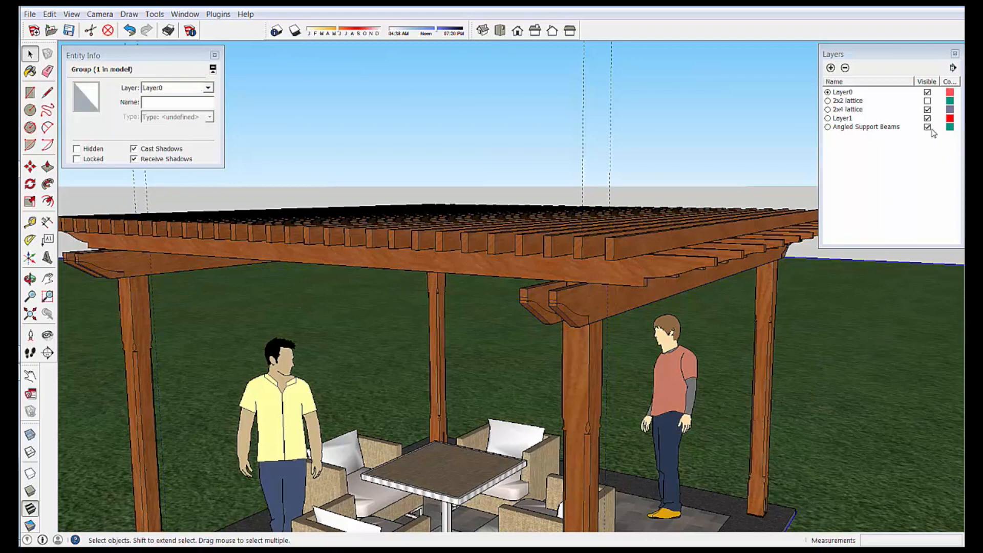
pyautogui.click(867, 126)
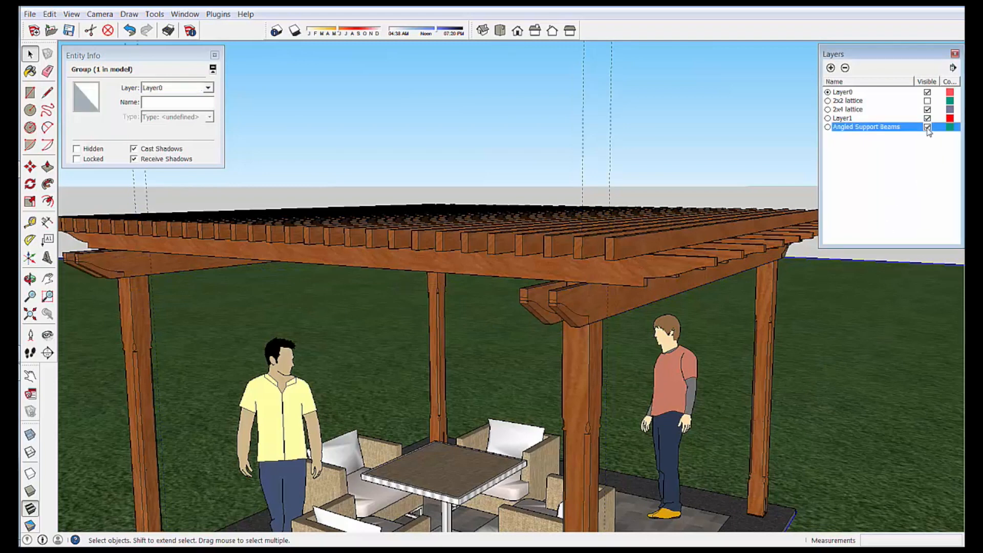
# - Toggle Angled and Ogee Support Beams layer visibility, ending with ogee beams shown
pyautogui.click(928, 126)
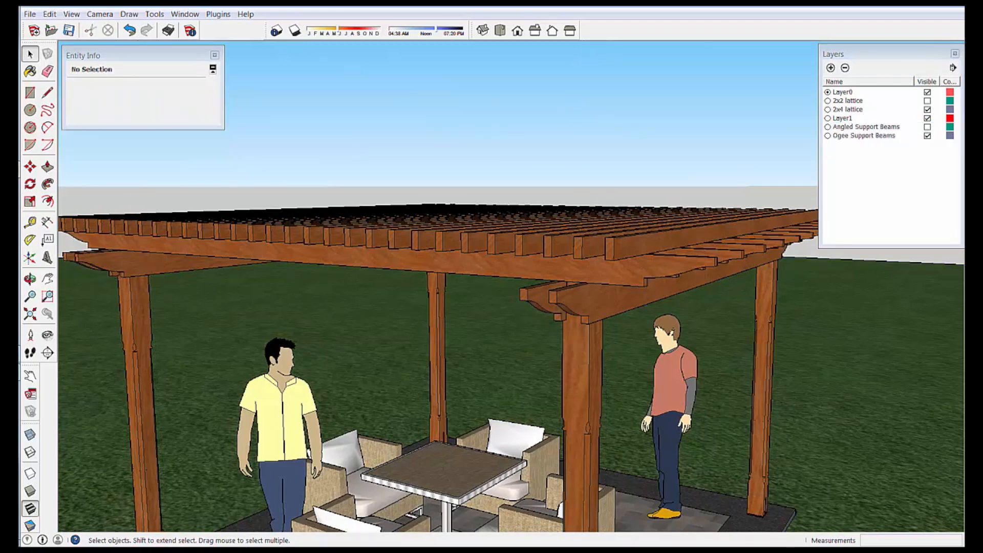
pyautogui.click(928, 136)
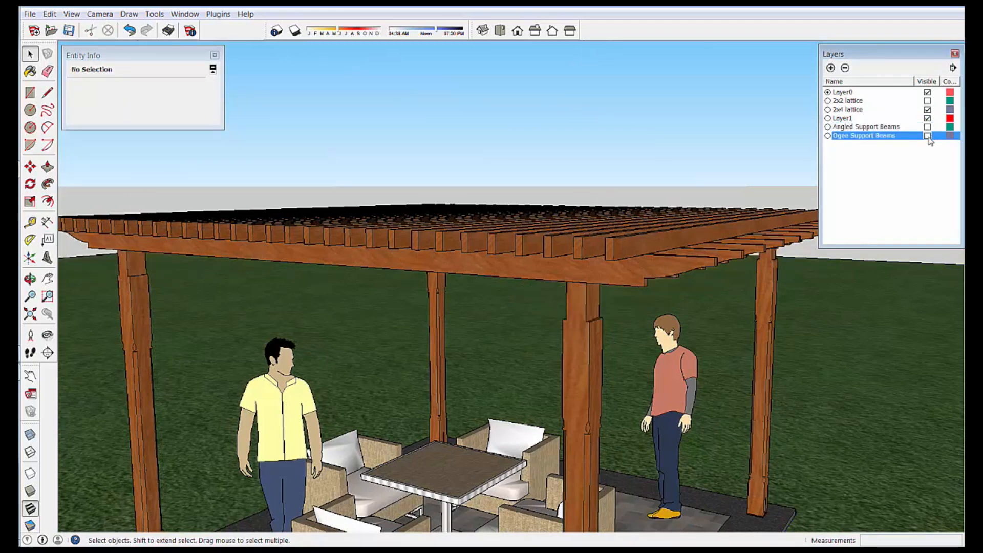
pyautogui.click(929, 126)
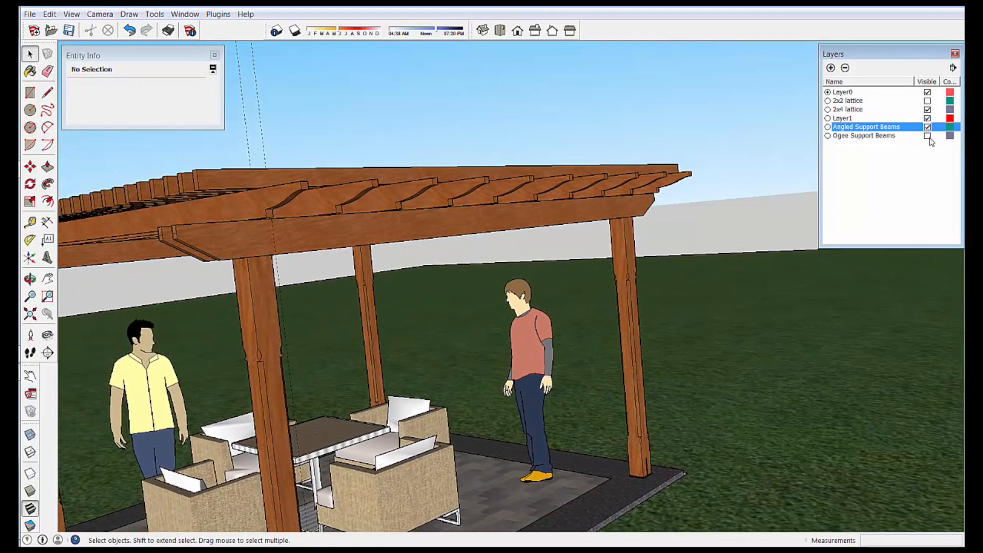
pyautogui.click(929, 127)
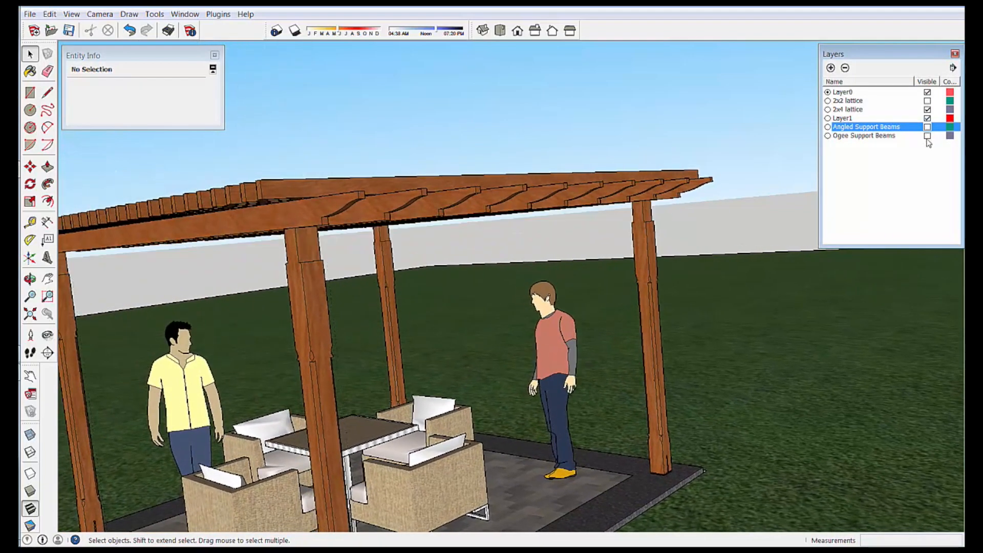
pyautogui.click(927, 127)
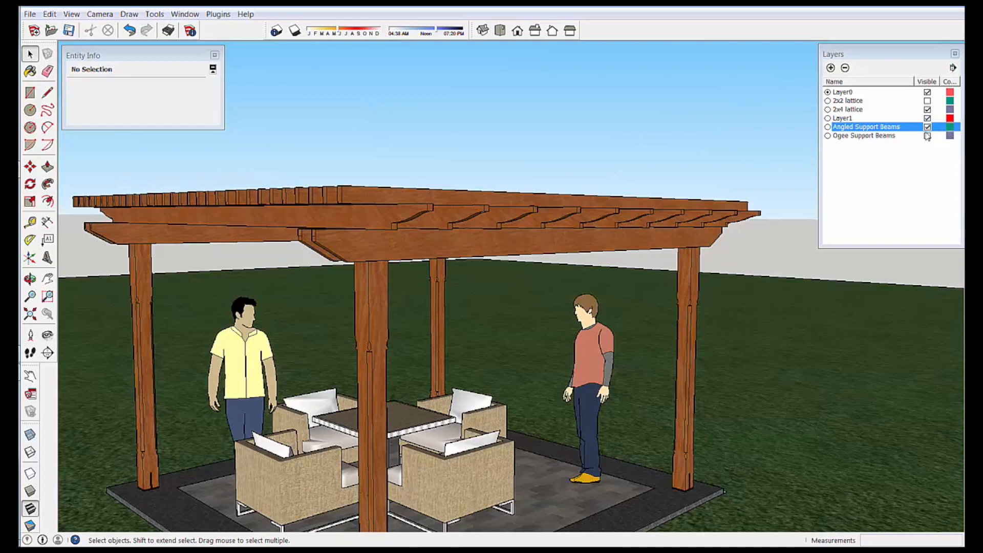
pyautogui.click(927, 135)
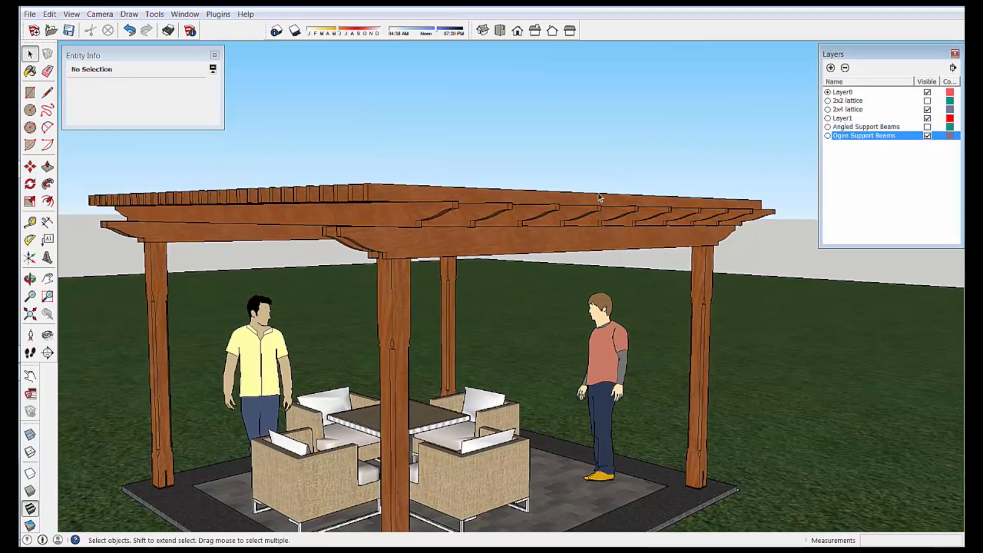